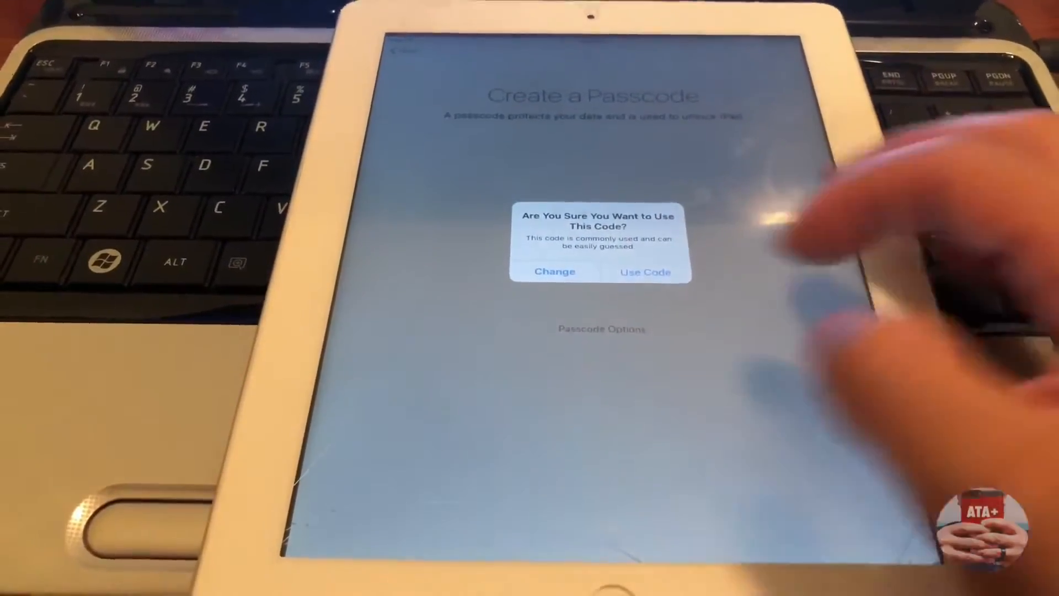
# Step: Keep the common passcode via Use Code, then choose Don't Restore Passwords for iCloud Keychain
pyautogui.click(644, 272)
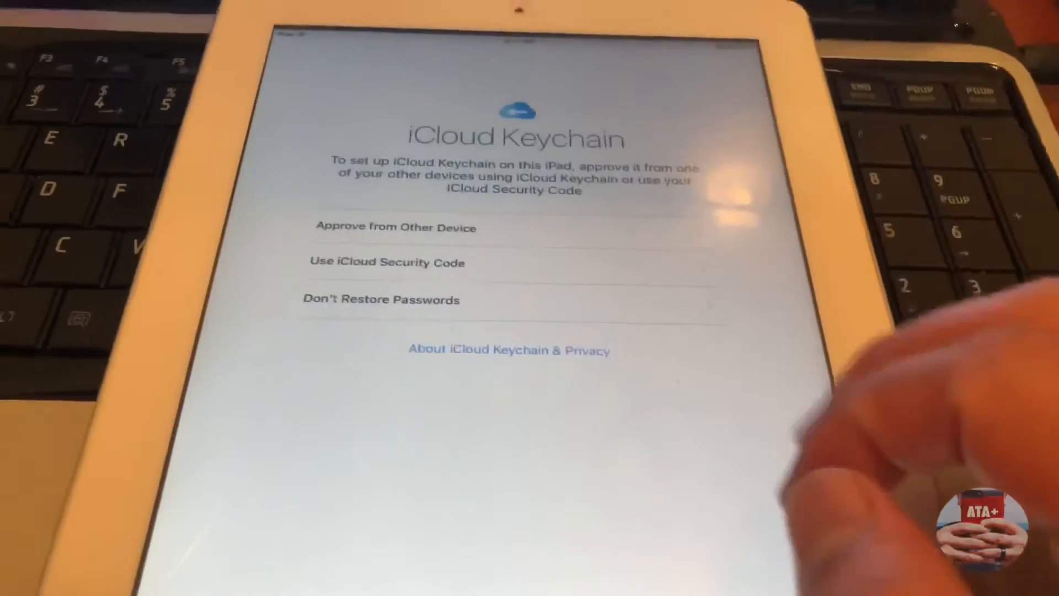
pyautogui.click(380, 299)
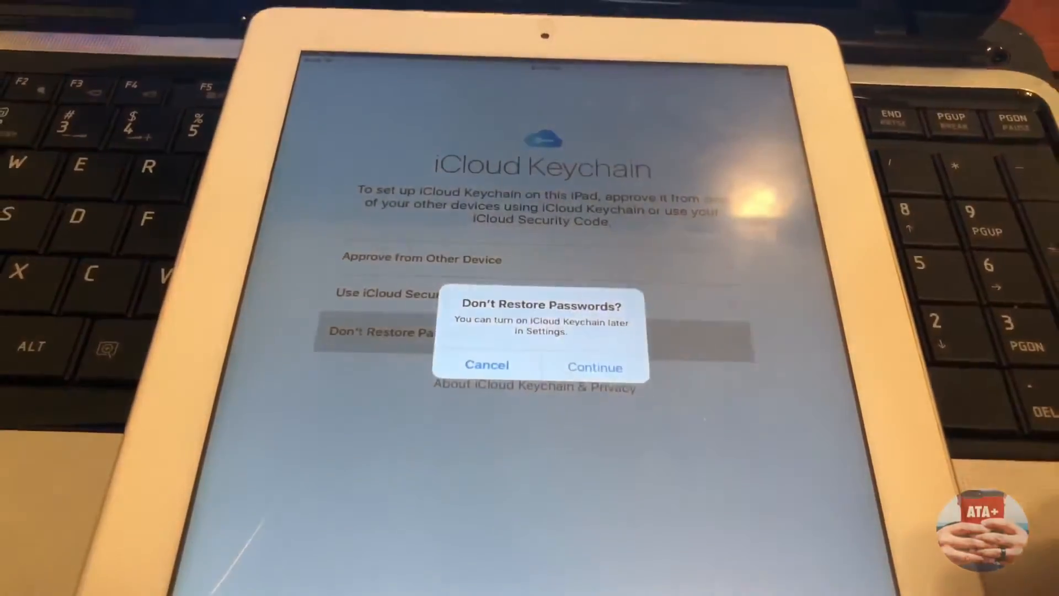
pyautogui.click(593, 366)
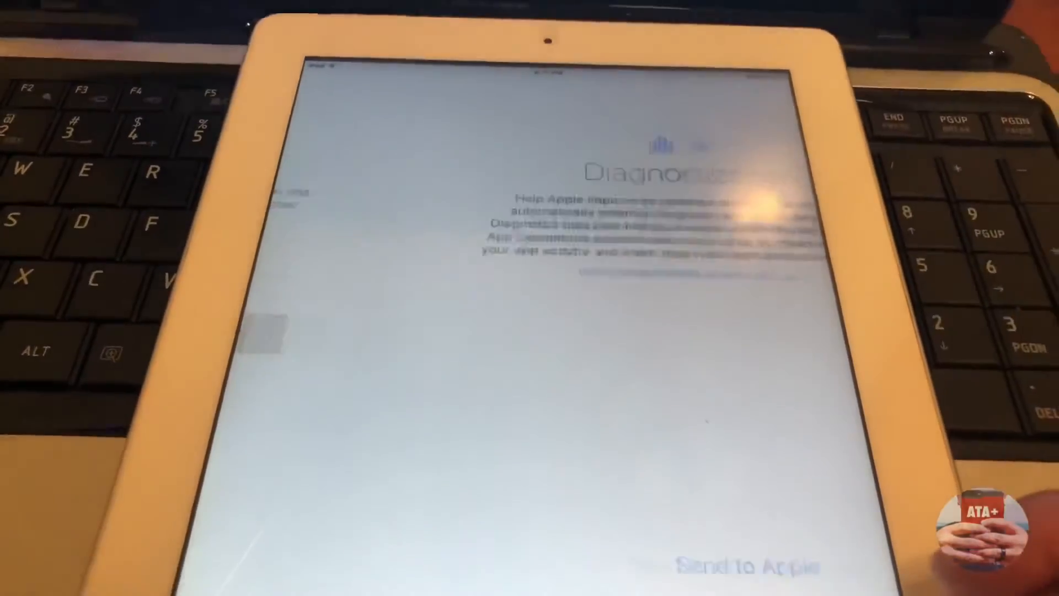